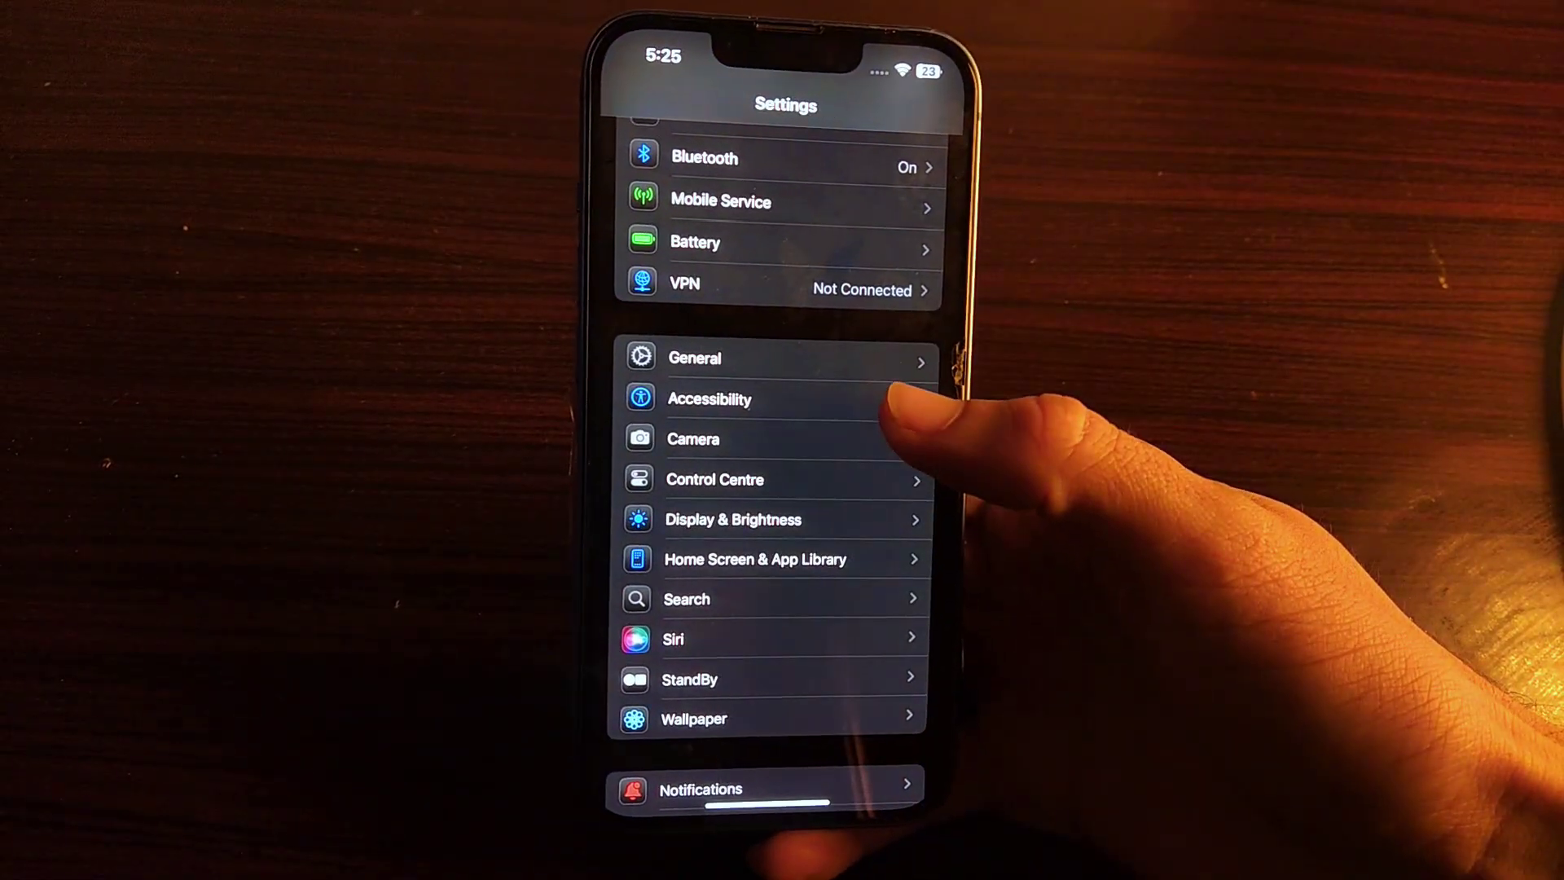
Go to Accessibility and then the Touch page under Physical and Motor
click(709, 399)
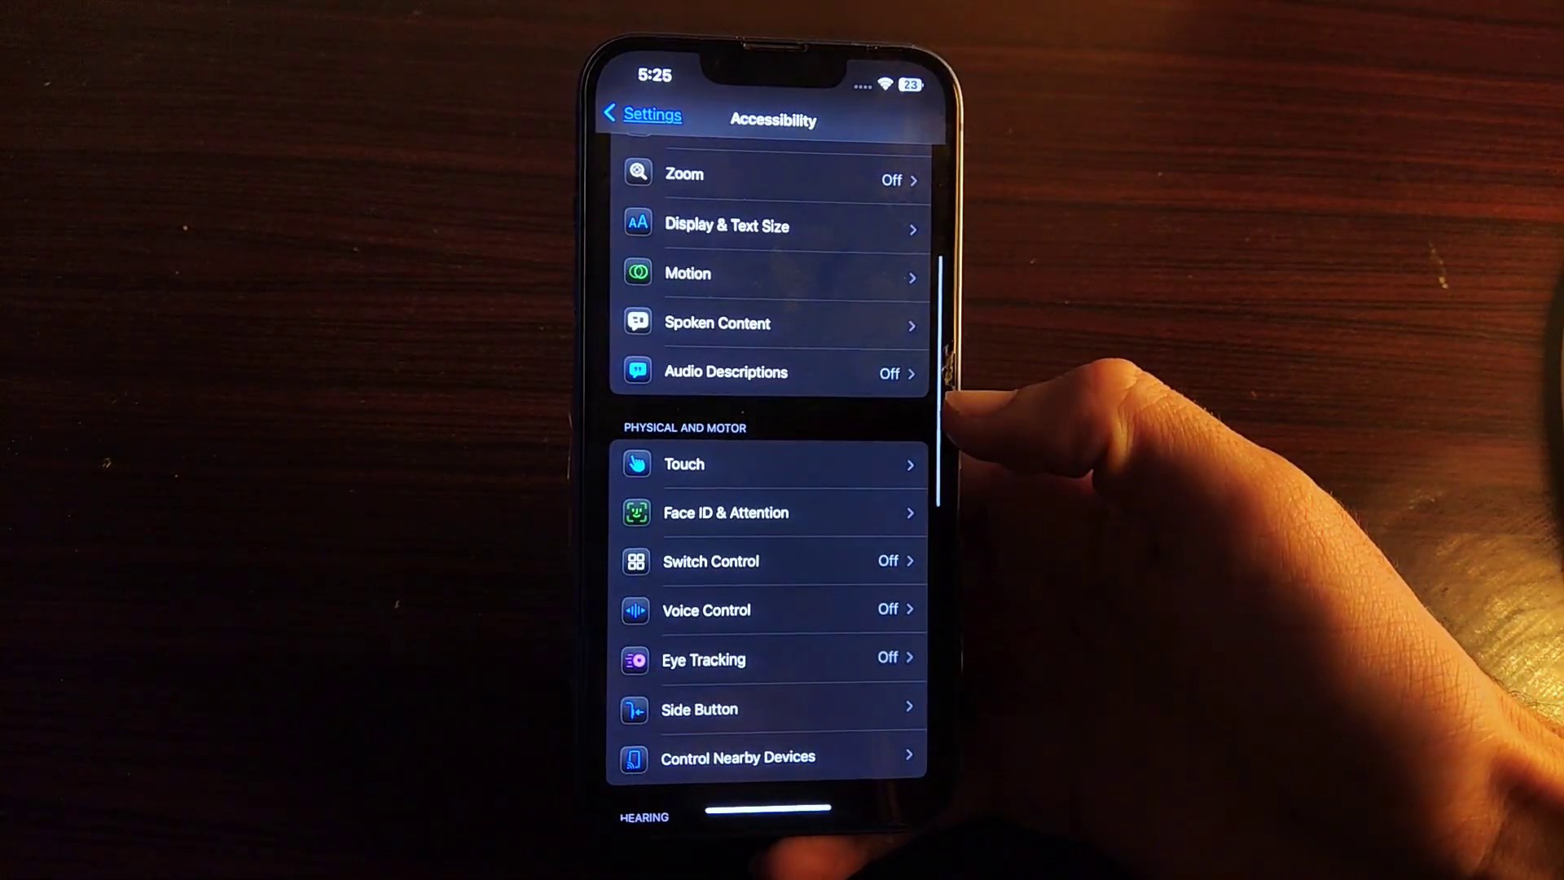
click(683, 463)
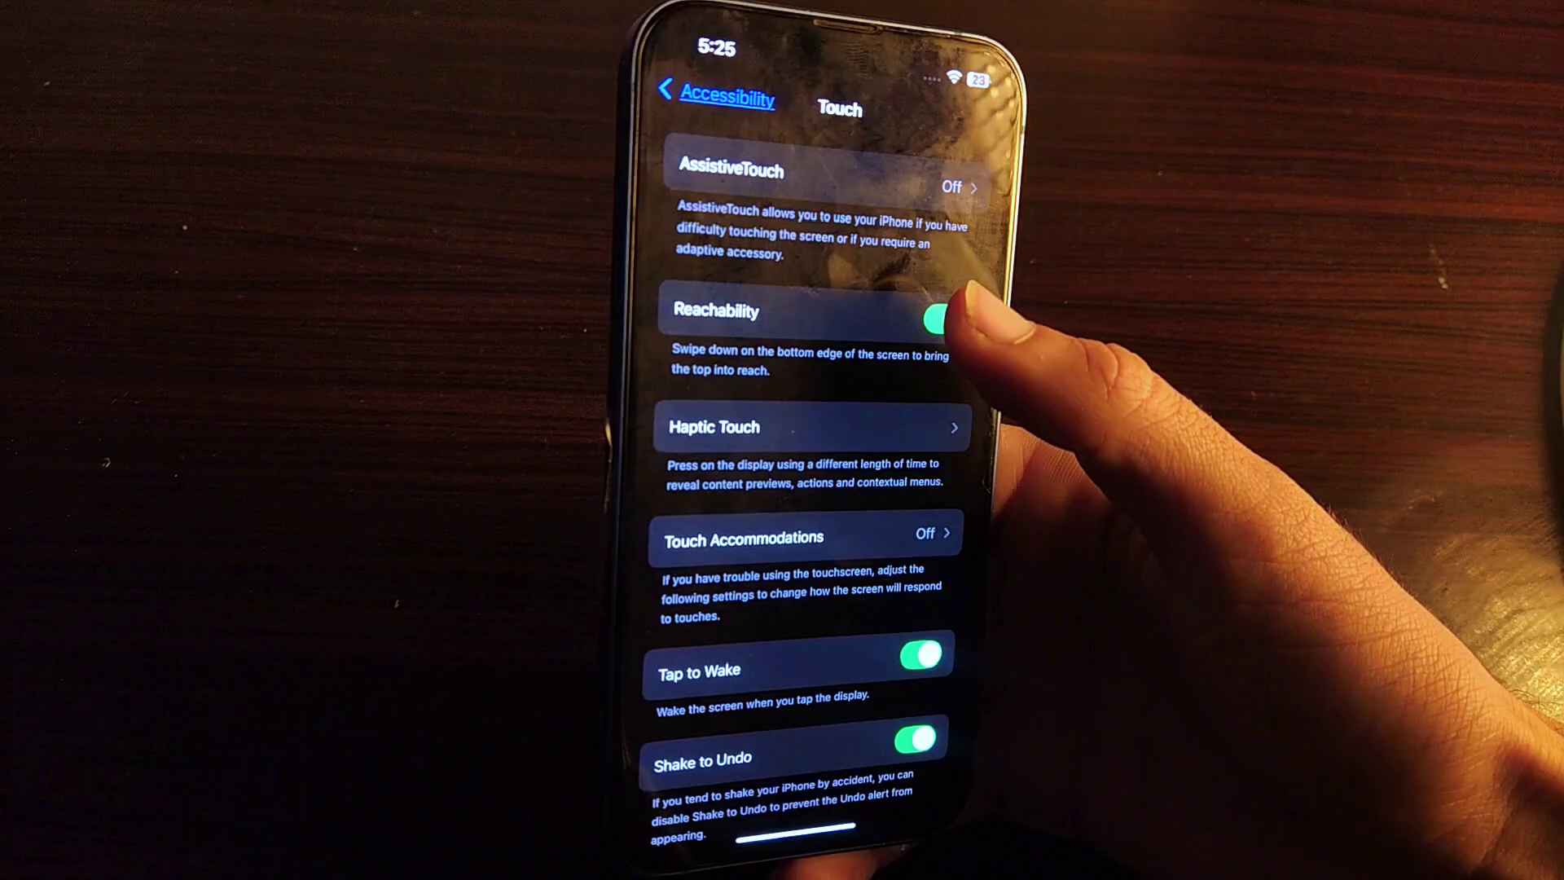
Switch Reachability off, then return to the Settings app from Home
click(934, 320)
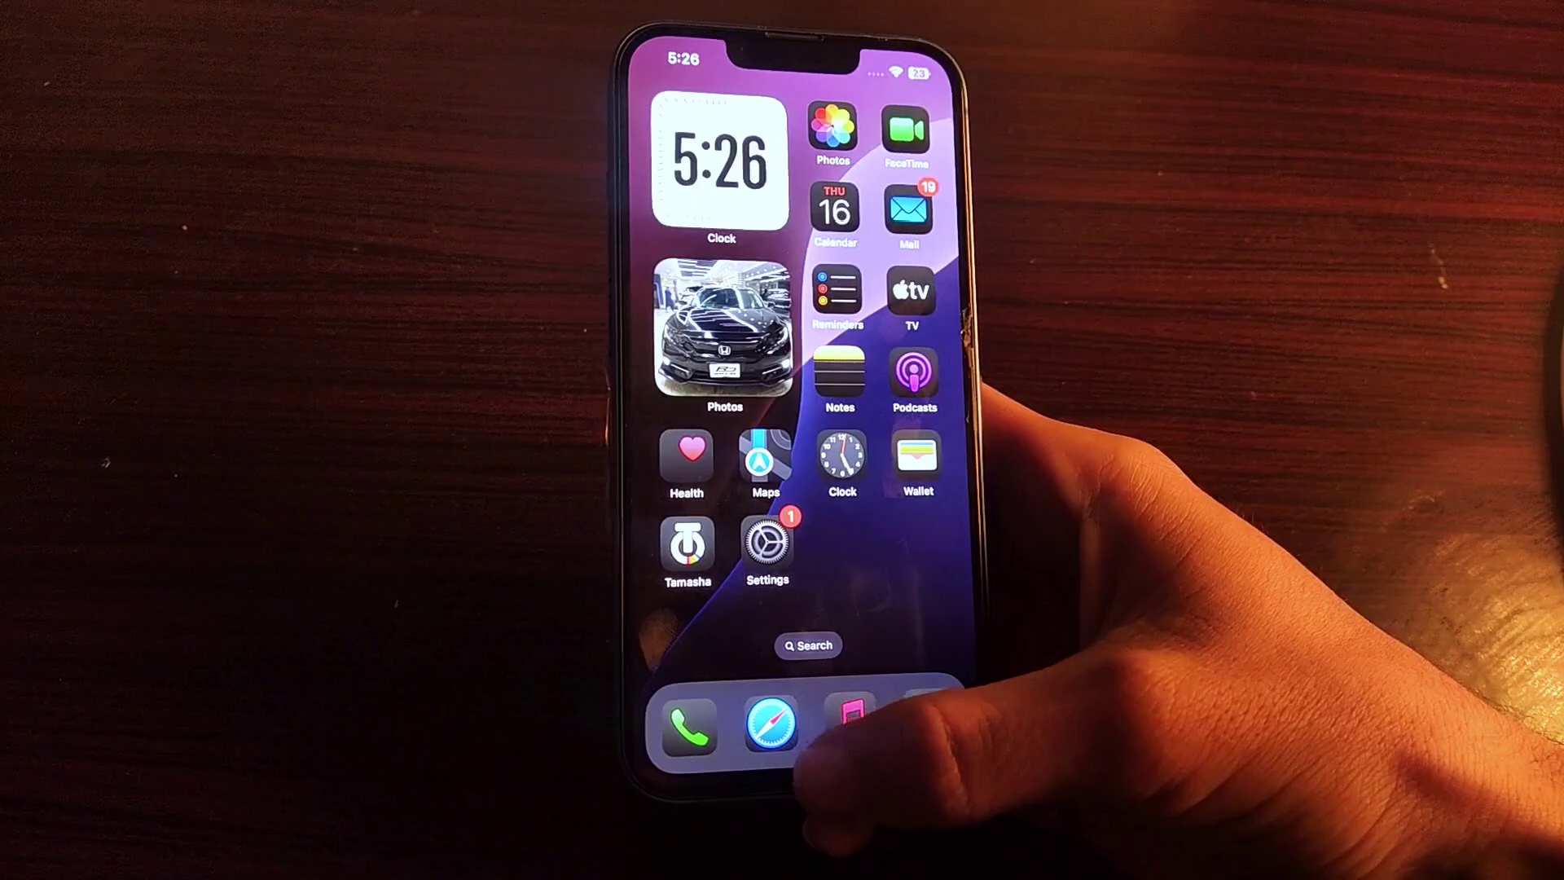
click(808, 644)
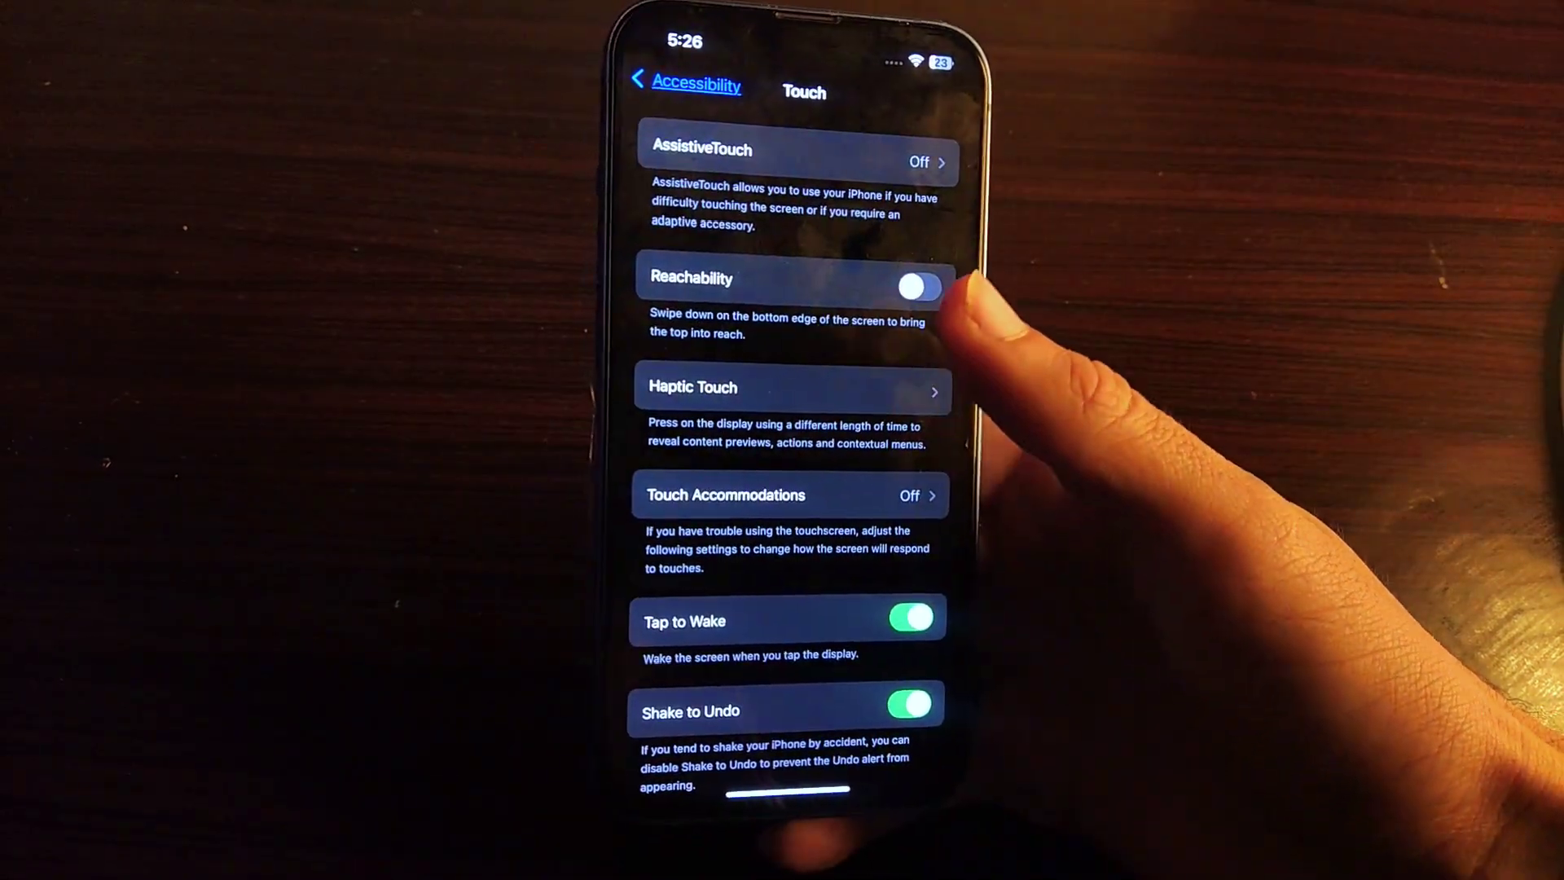
Turn the Reachability toggle on the Touch page back on
click(915, 287)
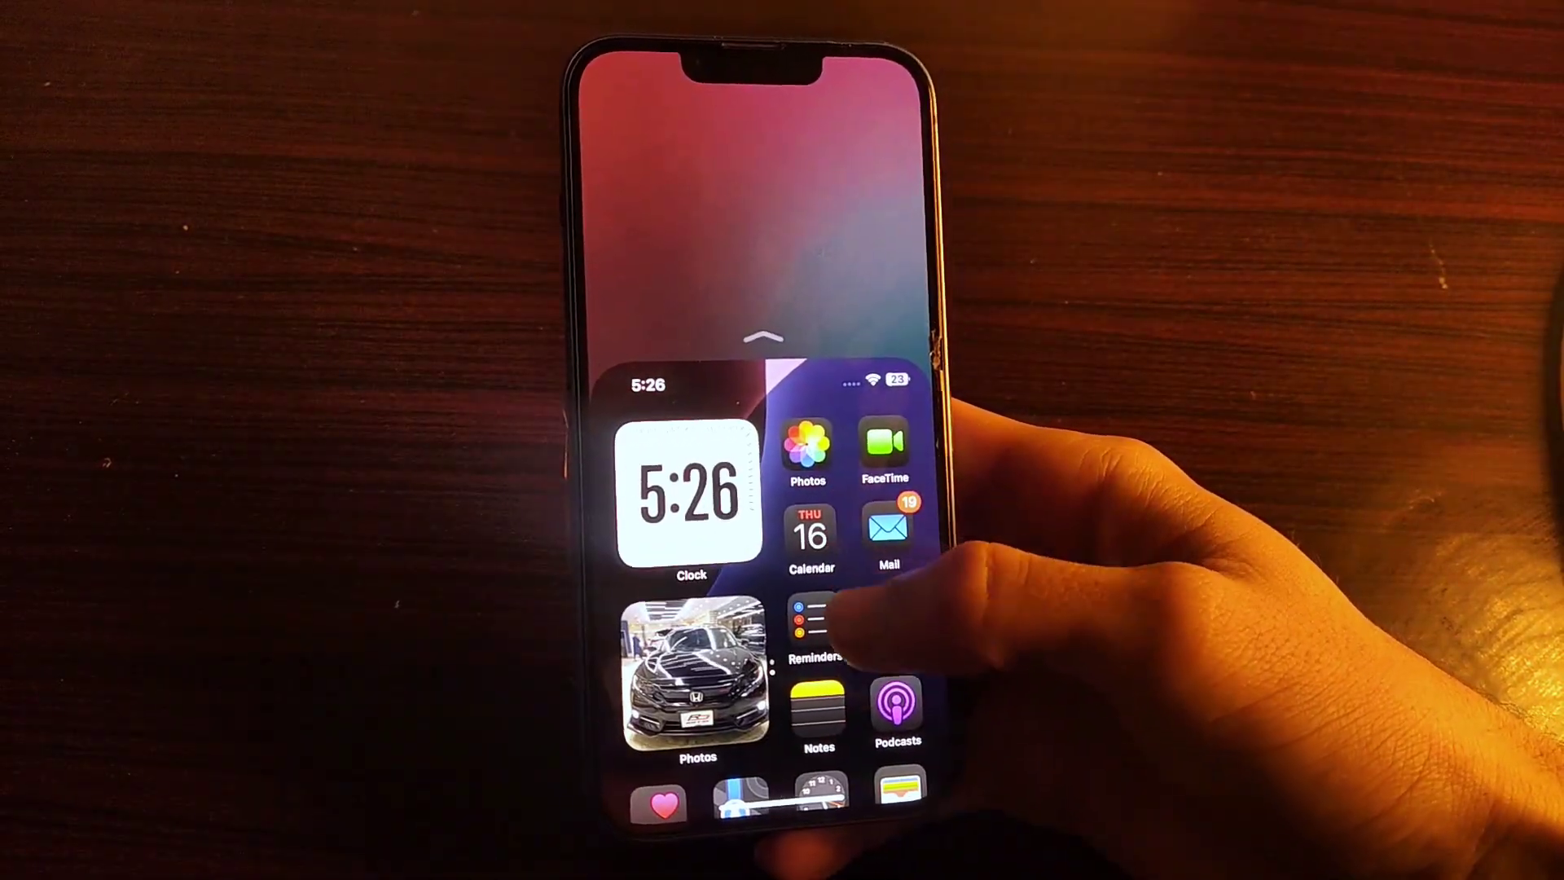
Swipe left through two home screen pages while the screen is lowered
scroll(left, 3)
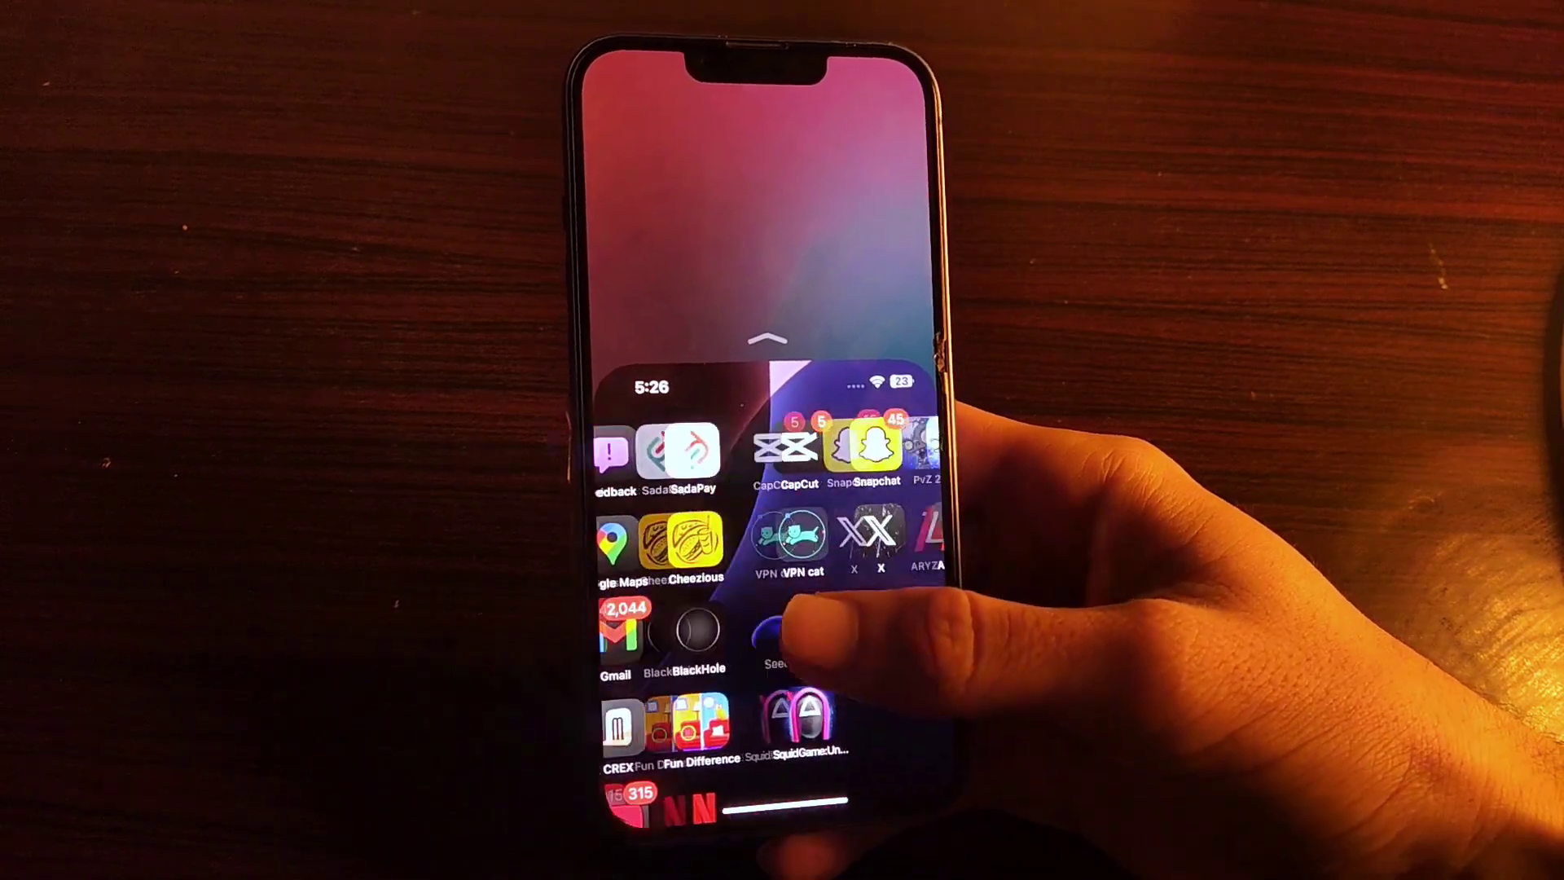
scroll(left, 3)
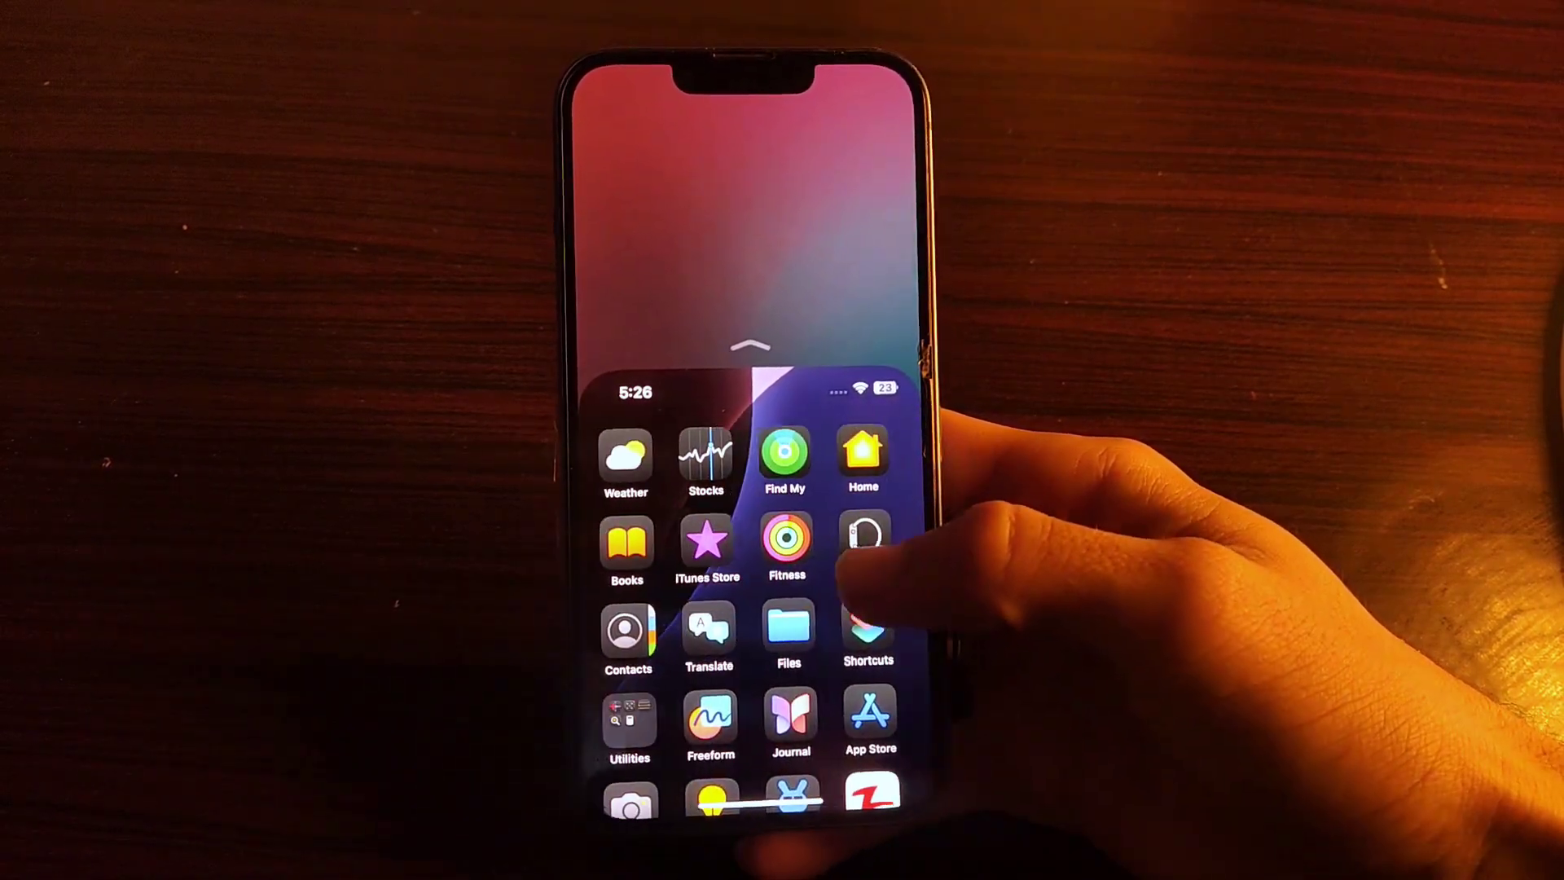